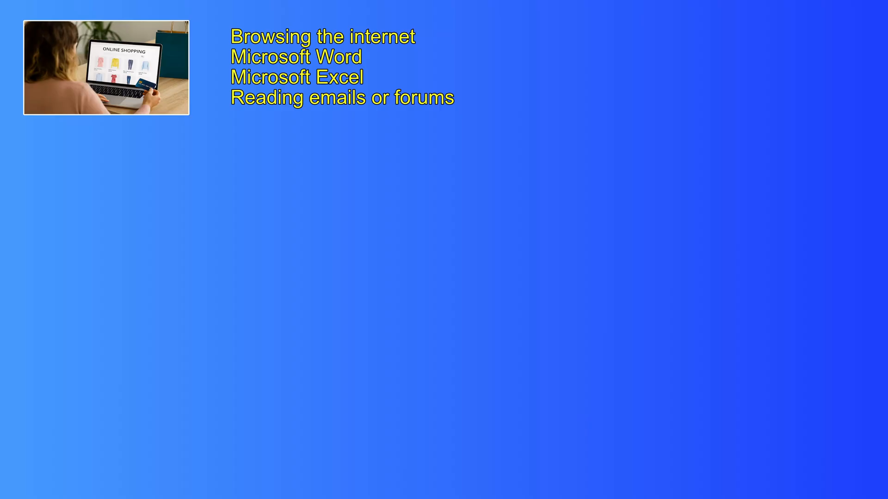
# - Advance the slide animation so a red square marks 'Browsing the internet'
pyautogui.click(214, 36)
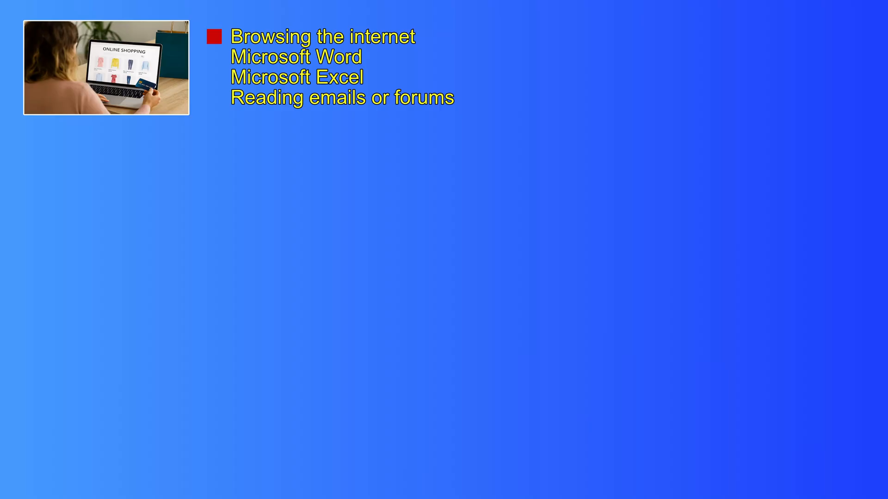